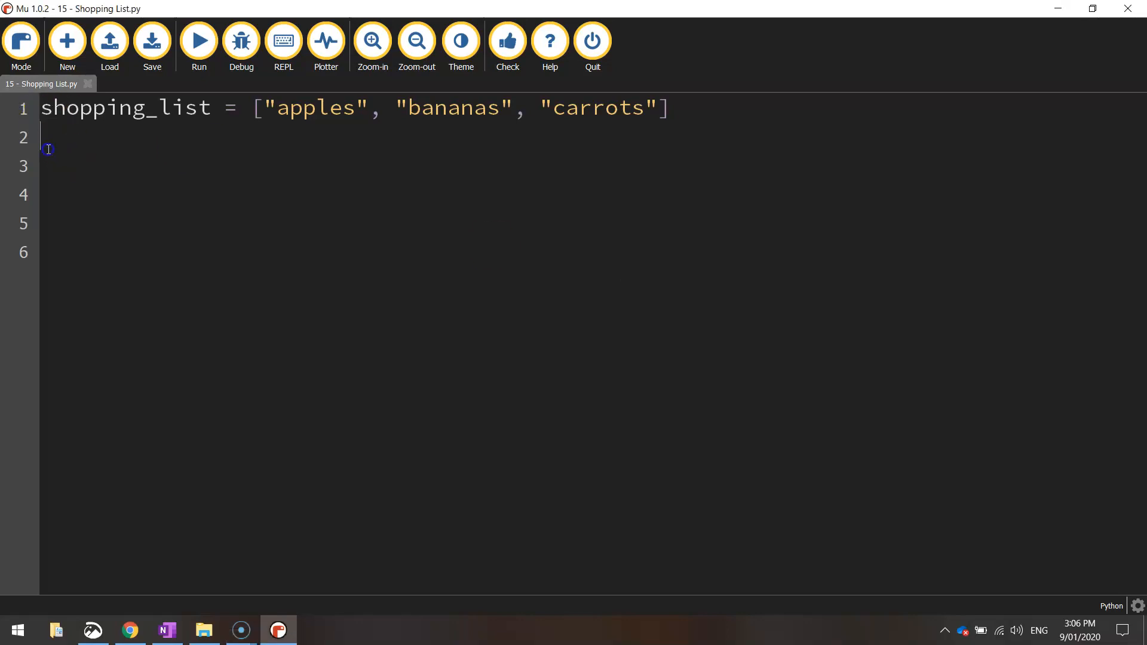
- Add the line item = input("Enter the item you would like to add to the shopping list: ")
{"action": "type", "text": "item = input(\"Enter the item you would like to add to the shopping list: \")"}
{"action": "type", "text": "shopping_list.append"}
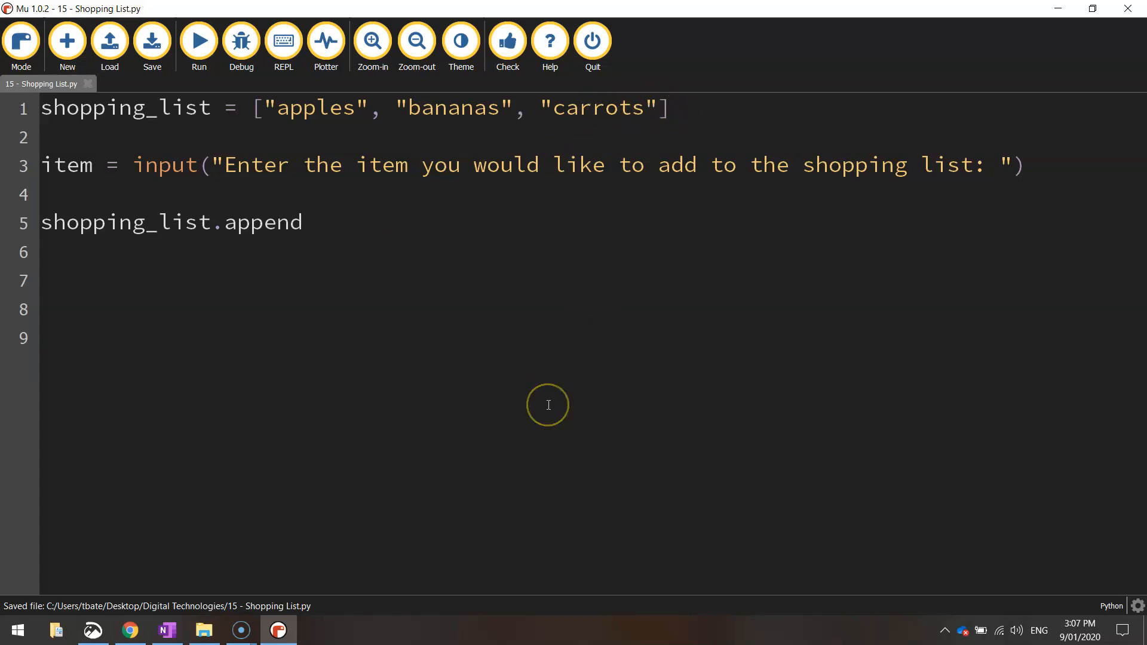
- Save the script containing shopping_list.append(item) and print(shopping_list)
{"action": "left_click", "coordinate": [199, 40]}
{"action": "type", "text": "remove(item)"}
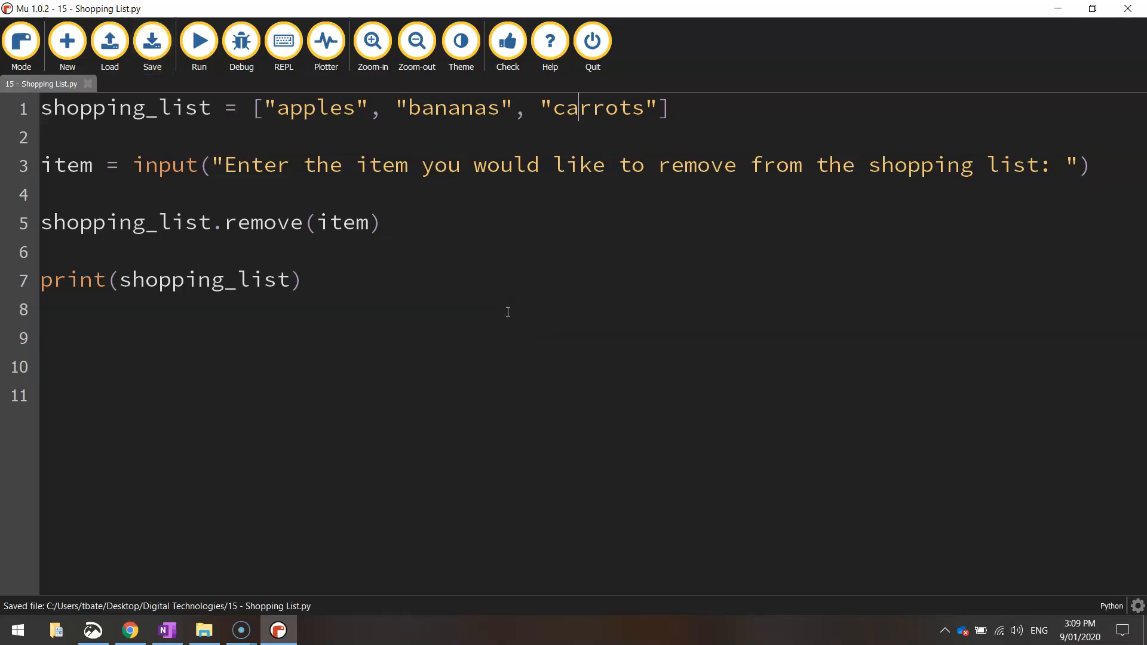
- Run the shopping_list.clear() version so the output shows an empty list []
{"action": "left_click", "coordinate": [199, 39]}
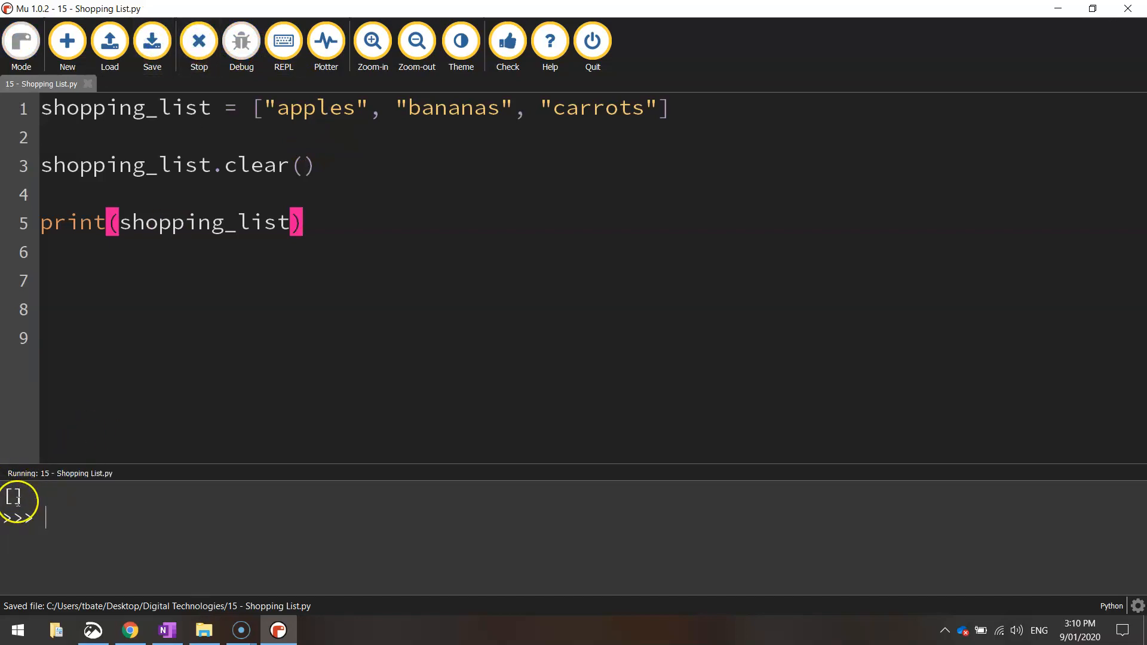